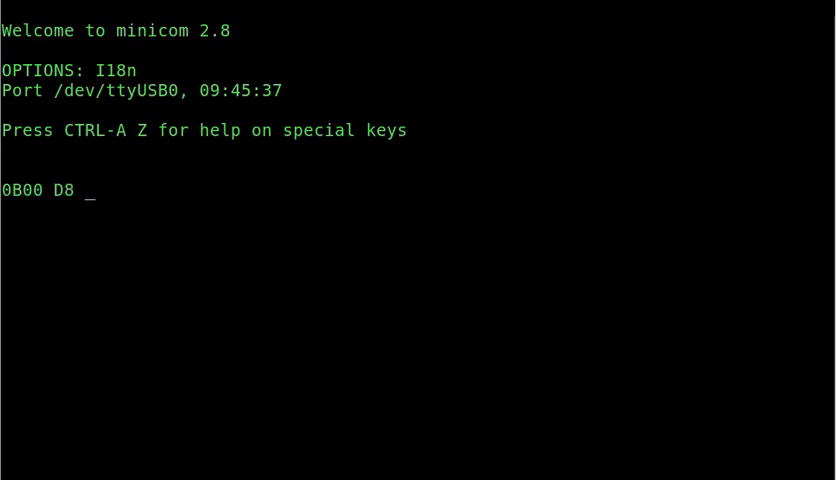
# Step: Run LIL' BUG from 0B00 with G and enter WozLite with E
pyautogui.write('G')
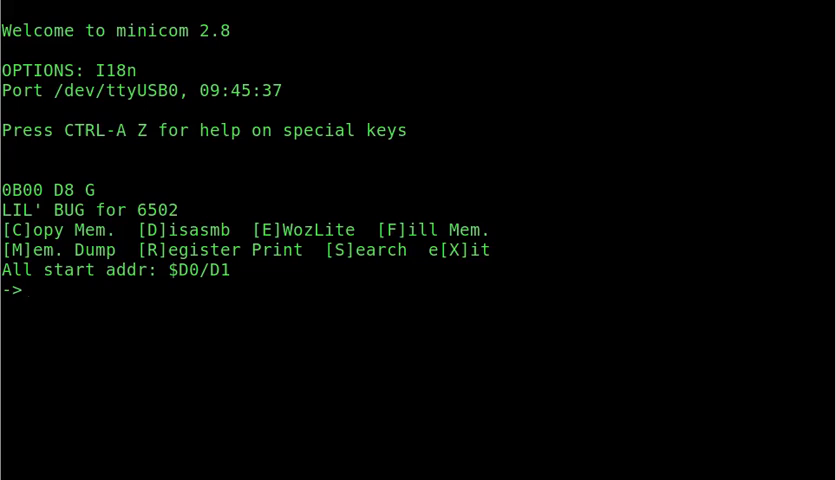
pyautogui.write('E\\')
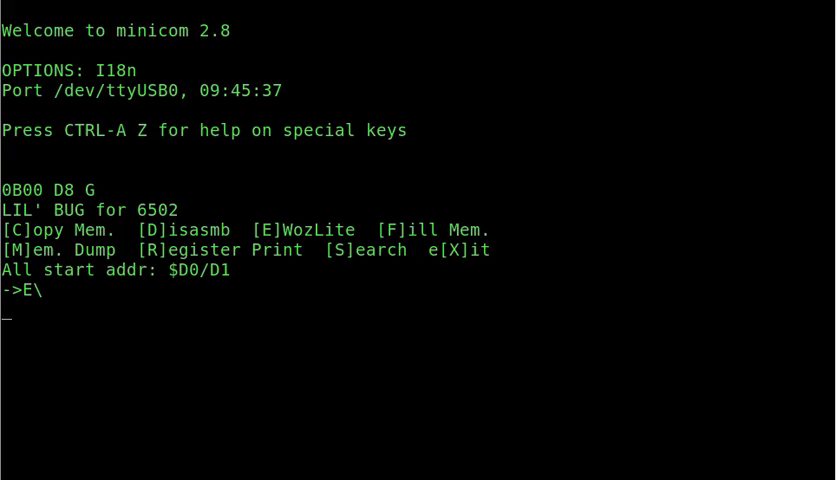
# Step: Dump memory 0200–022F in WozLite, then begin a D0: address entry
pyautogui.write('2')
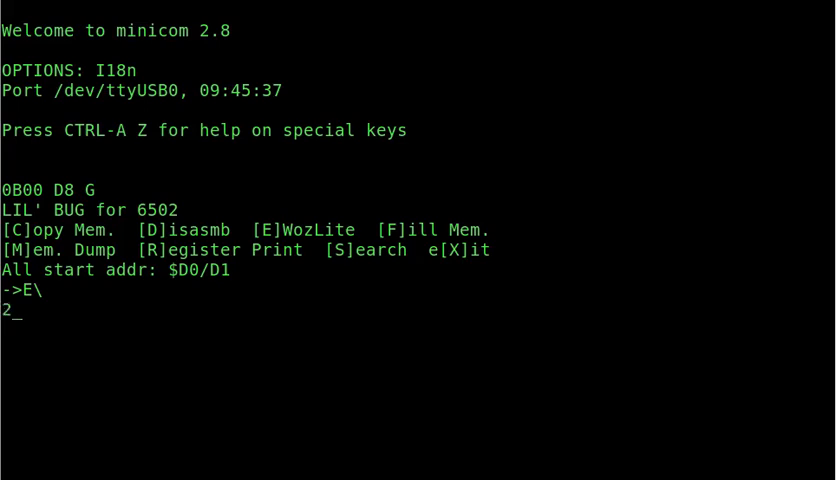
pyautogui.write('00')
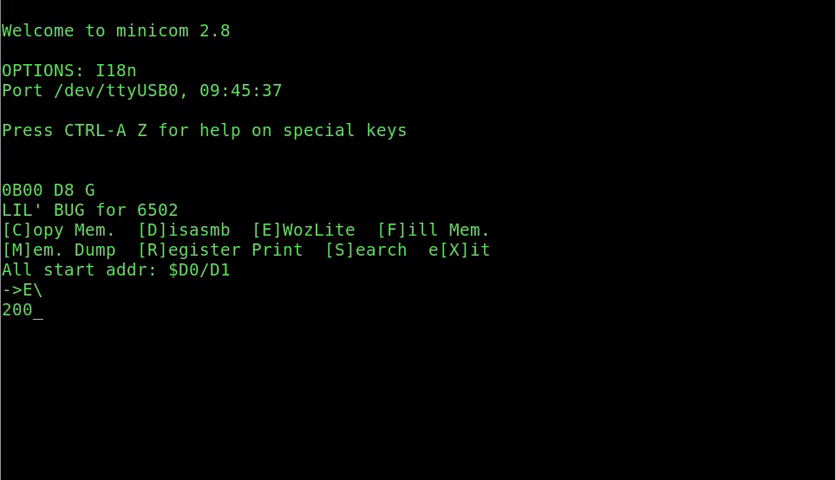
pyautogui.write('.')
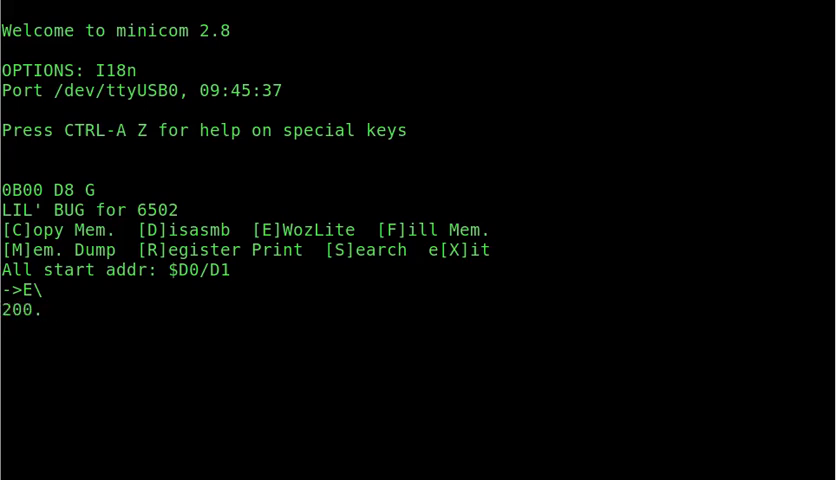
pyautogui.write('22F')
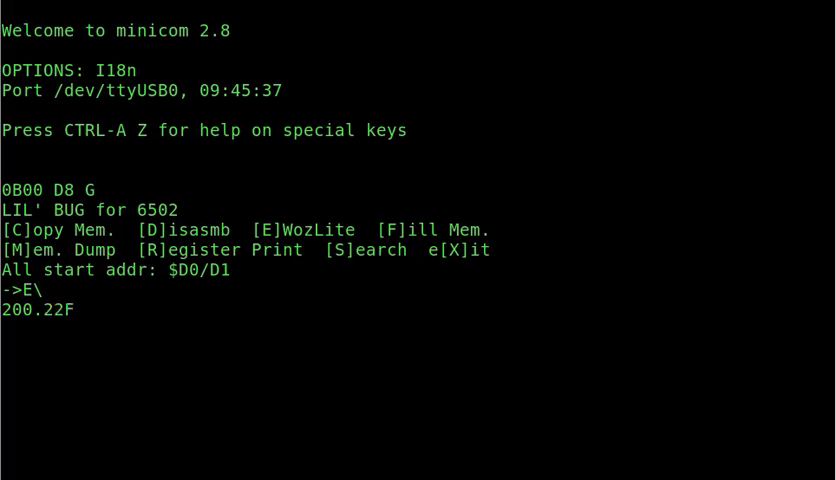
pyautogui.press('Return')
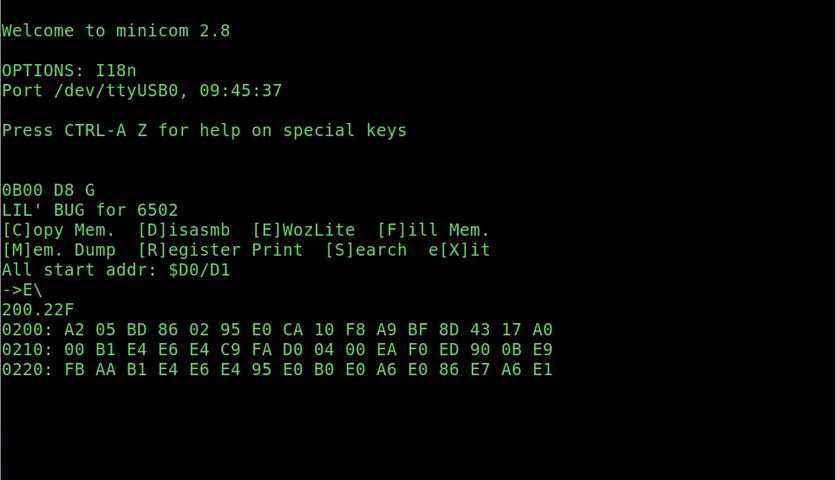
pyautogui.write('D0')
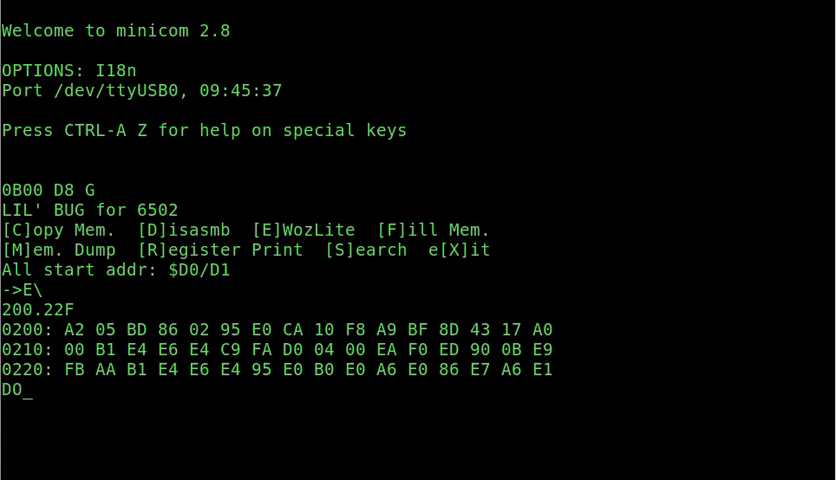
pyautogui.write(':')
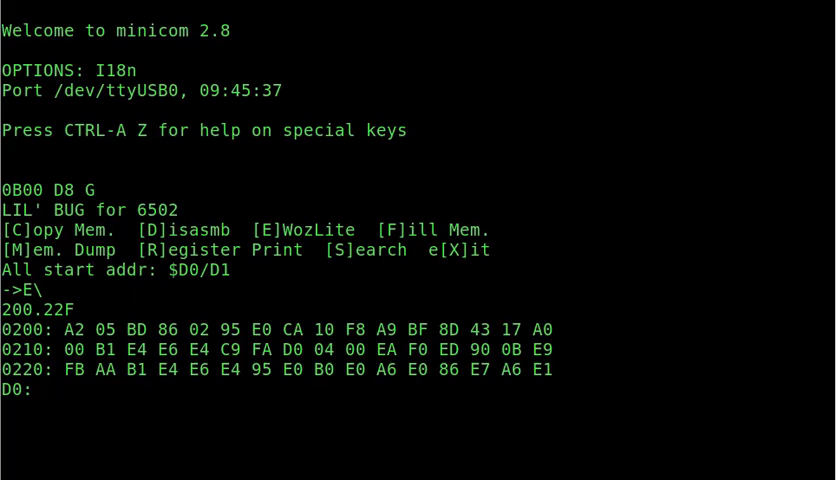
# Step: Store 00 02 at D0, list the disassembly, and restart LIL' BUG with B00R
pyautogui.write('00 02')
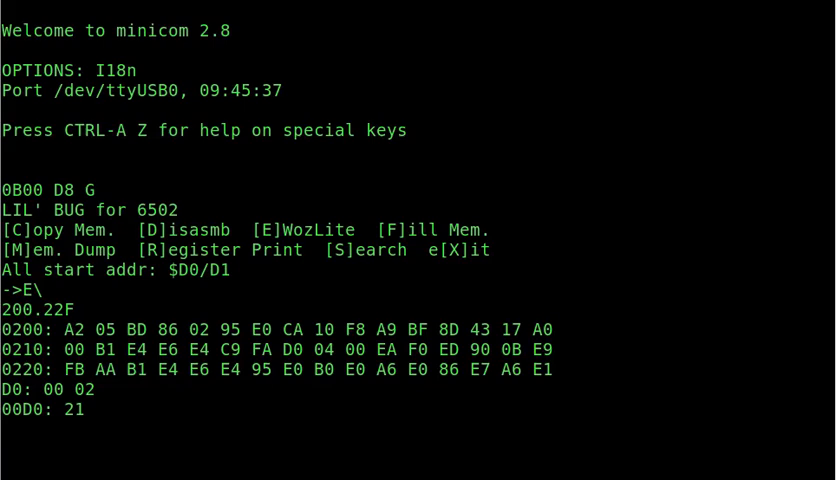
pyautogui.write('1010')
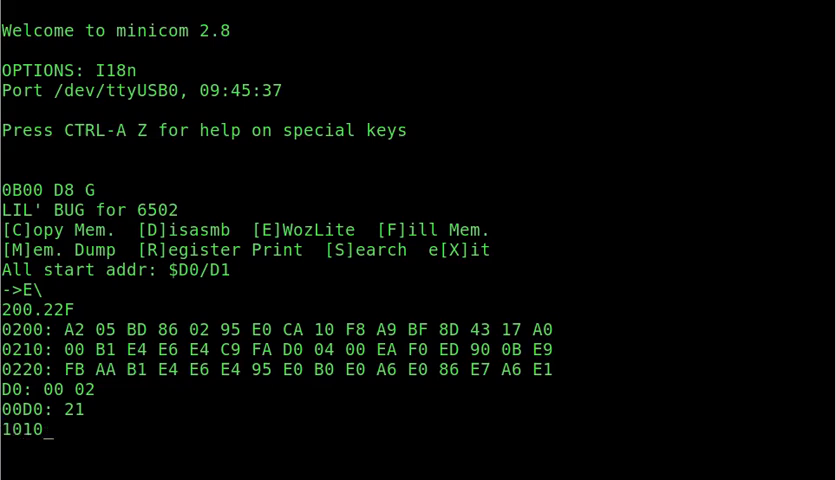
pyautogui.write('R')
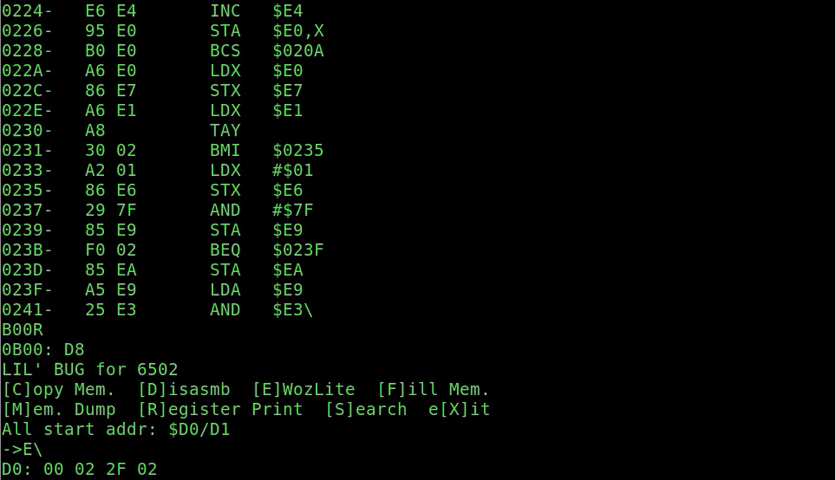
# Step: Store destination 0300 at D0 and run LIL' BUG's MOVIT copy of 0200–022F
pyautogui.write('00')
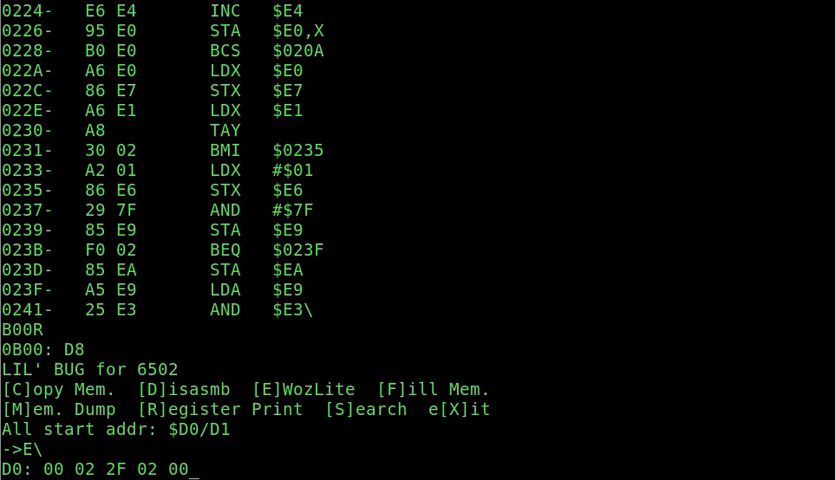
pyautogui.write('03')
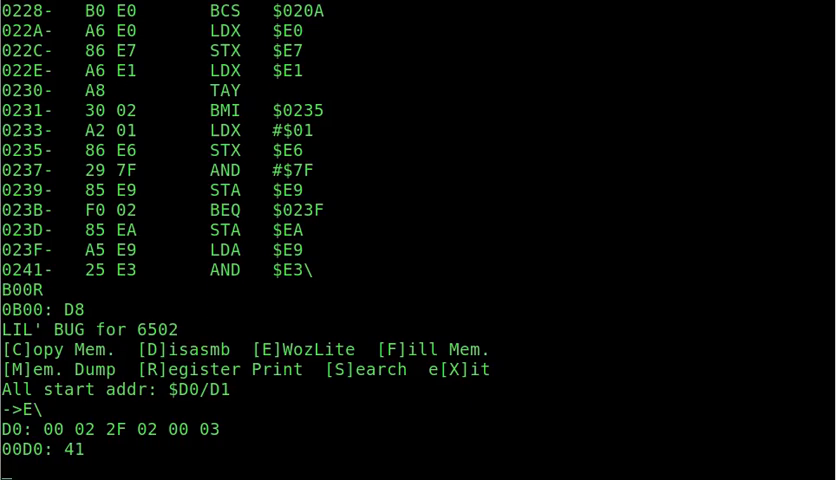
pyautogui.write('B00R')
pyautogui.write('C')
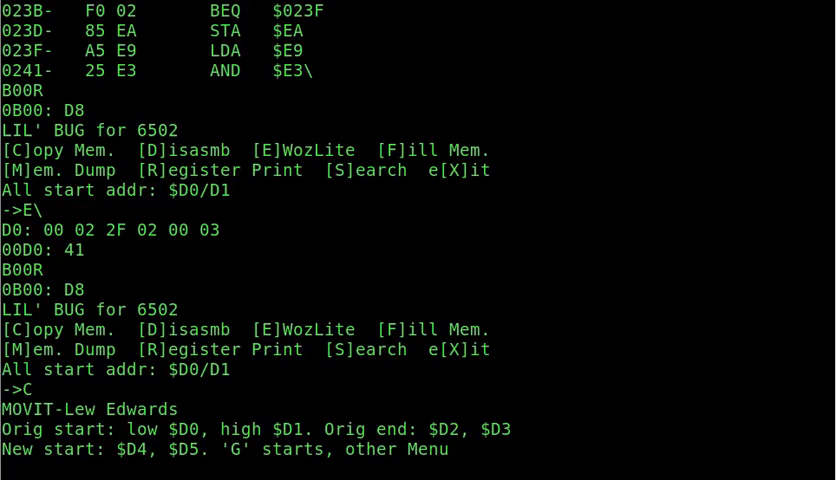
pyautogui.write('G')
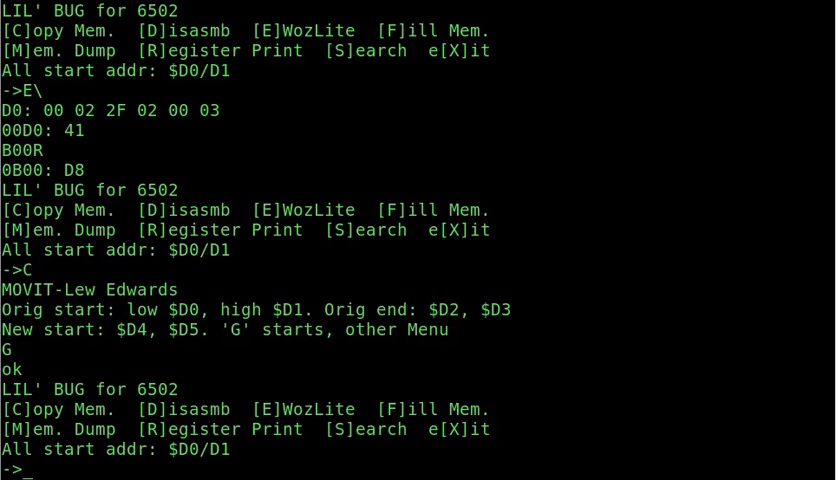
# Step: Check the copy with a WozLite dump of 0300–032F, then restart LIL' BUG
pyautogui.write('E\\')
pyautogui.write('300')
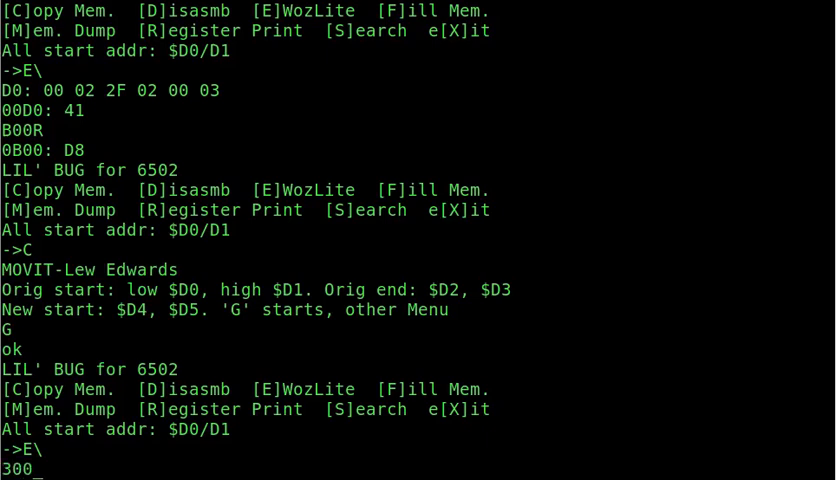
pyautogui.write('.32F')
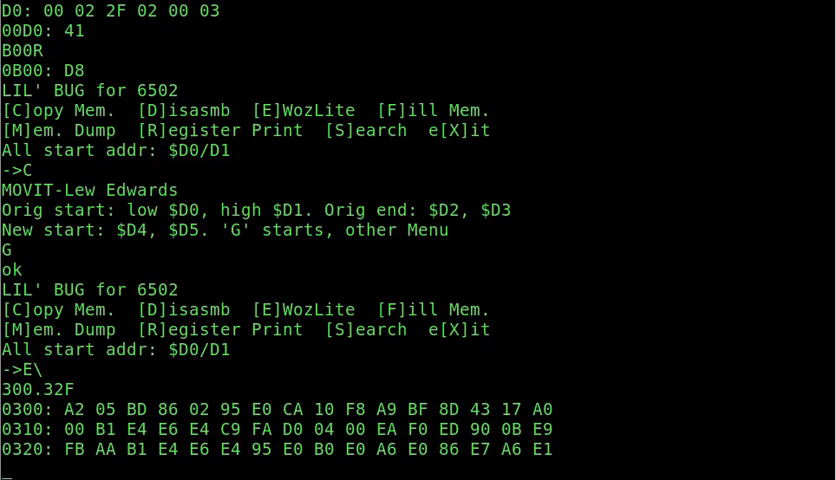
pyautogui.write('B00R')
pyautogui.write('M')
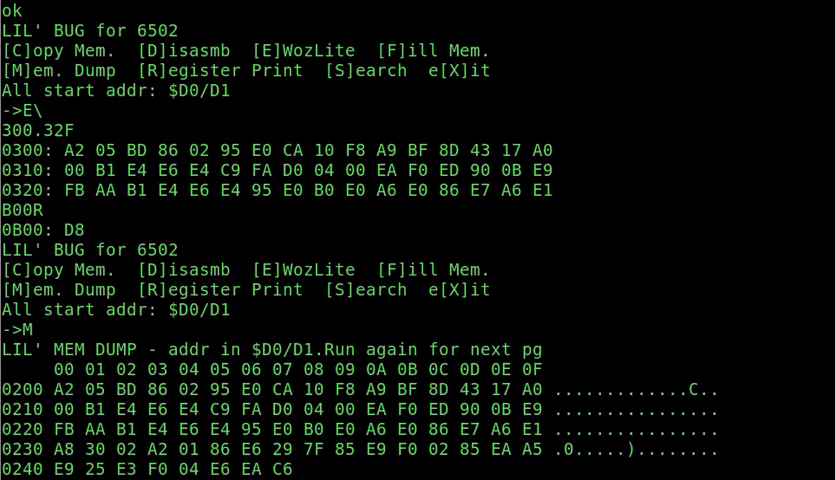
# Step: Scroll through LIL' BUG's full-page ASCII dump of 0200–02FF
pyautogui.scroll(-3)
pyautogui.write('E')
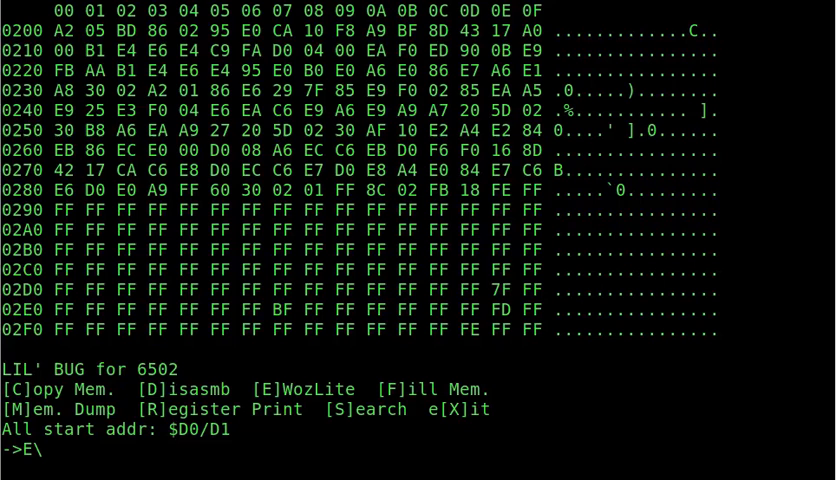
# Step: Store fill parameters 00 03 EA at D0 and run LIL' BUG's Fill Mem
pyautogui.write('D0:')
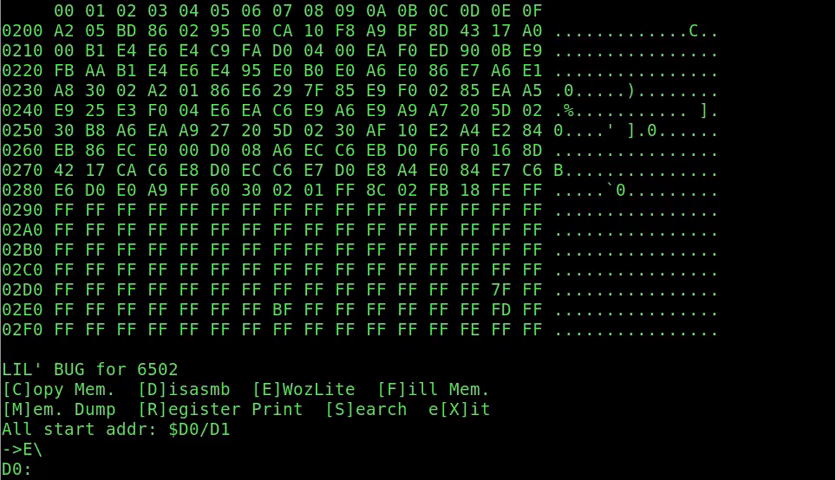
pyautogui.write('00 03')
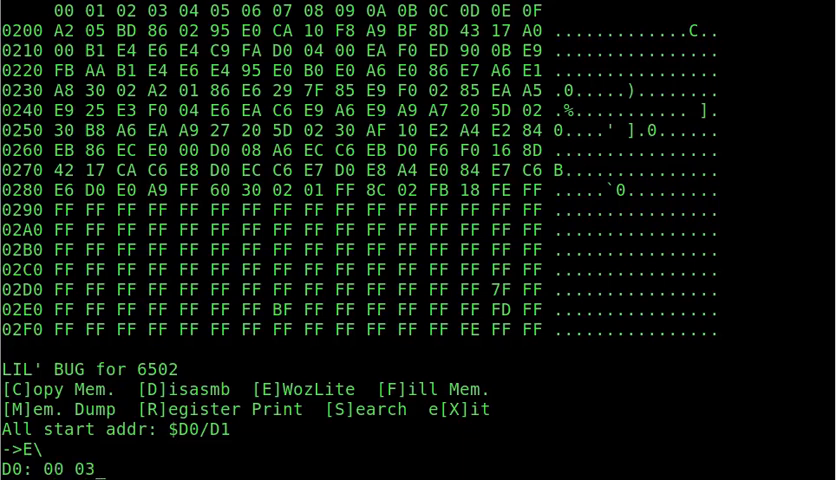
pyautogui.write('EA')
pyautogui.write('B00R')
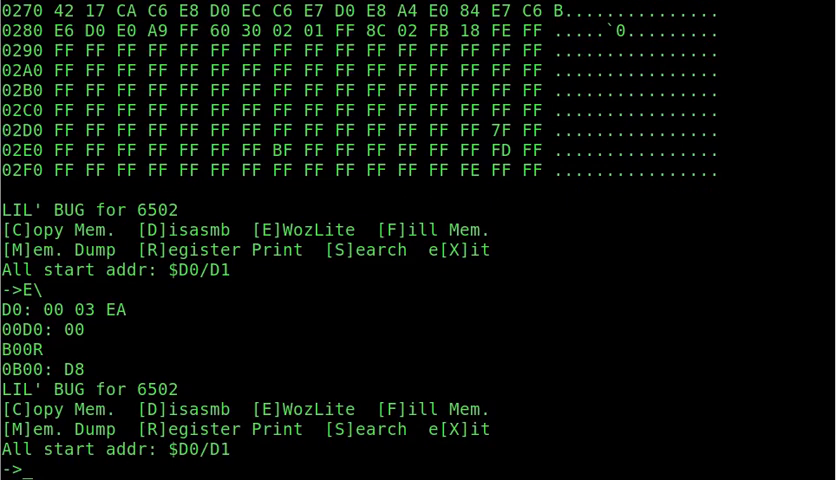
pyautogui.write('F')
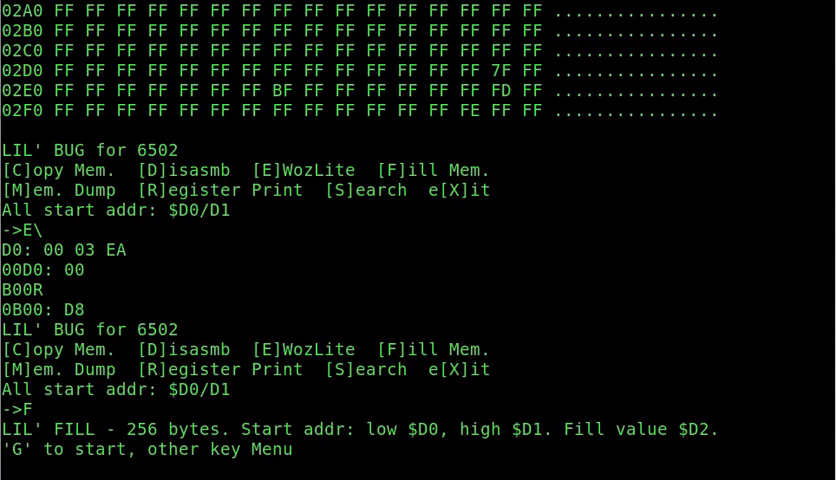
pyautogui.write('G')
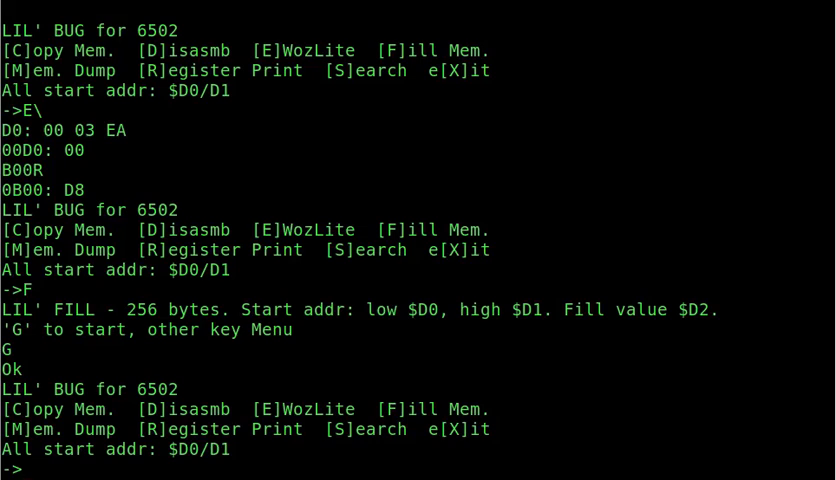
# Step: Enter WozLite and dump 02F0–0400, confirming page 0300 holds EA
pyautogui.write('E\\')
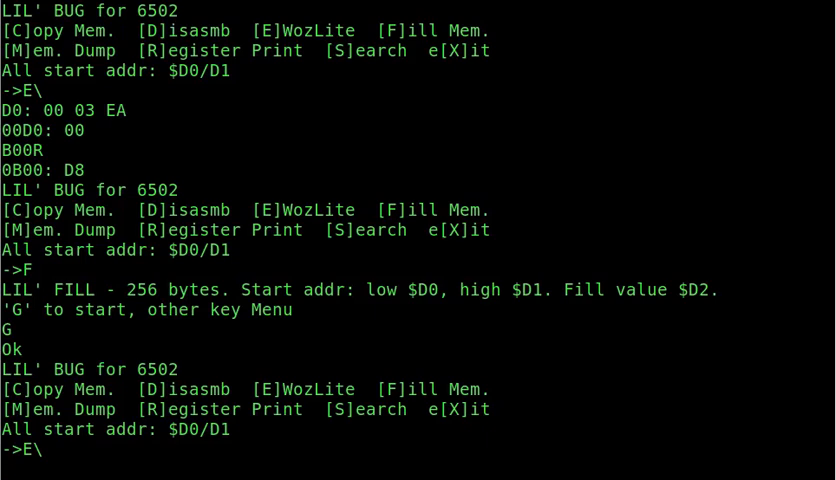
pyautogui.write('2F')
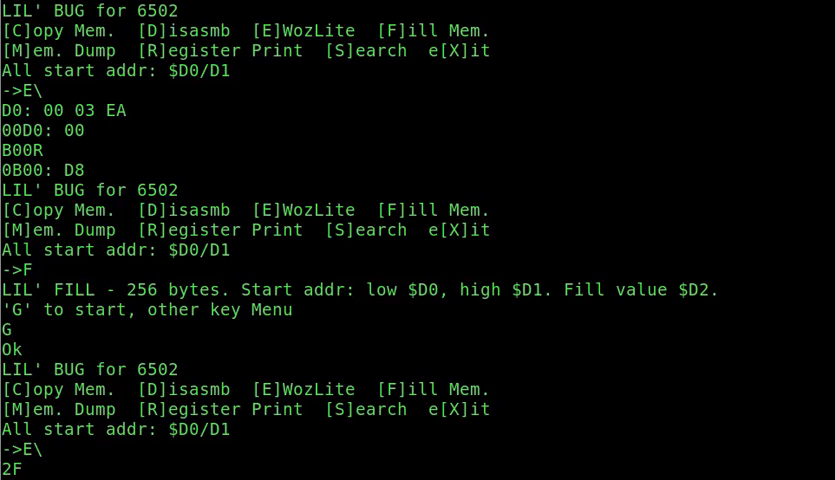
pyautogui.write('0')
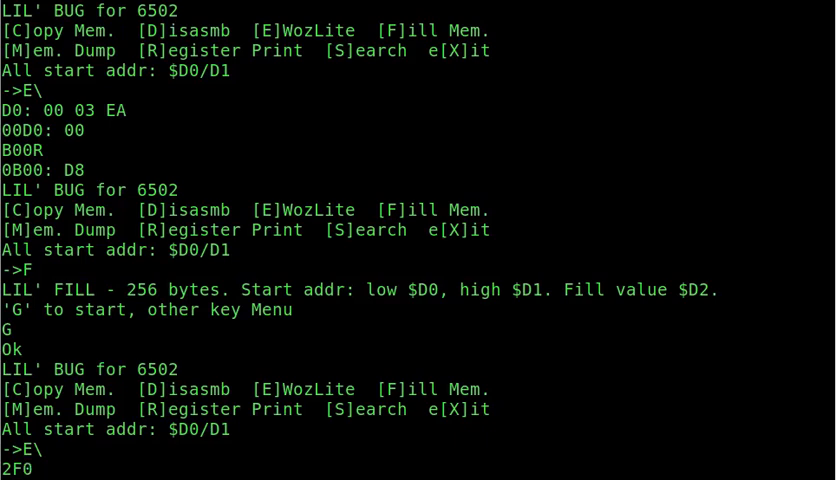
pyautogui.write('.400')
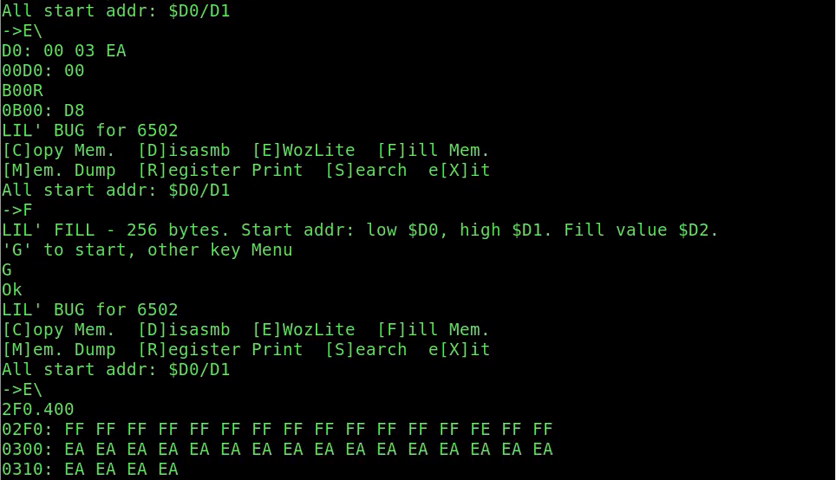
pyautogui.scroll(-3)
pyautogui.write('D0:')
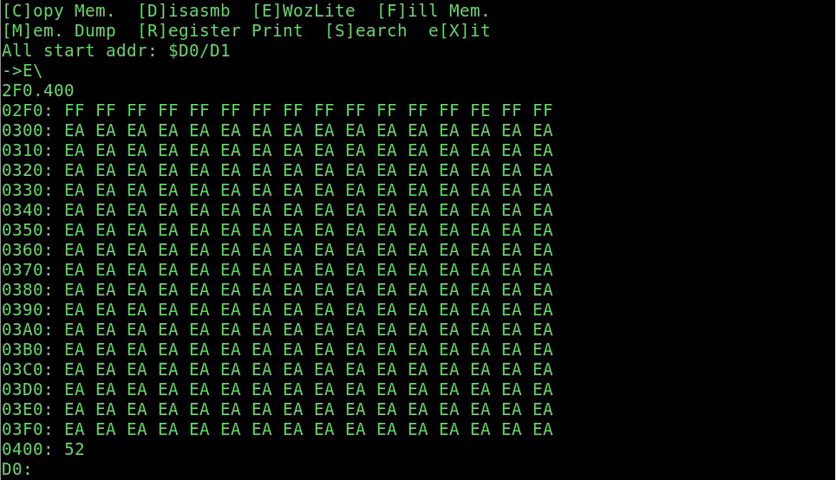
# Step: Enter 00 02 FF 13 03 20 A0 1E at D0 and restart LIL' BUG
pyautogui.write('00')
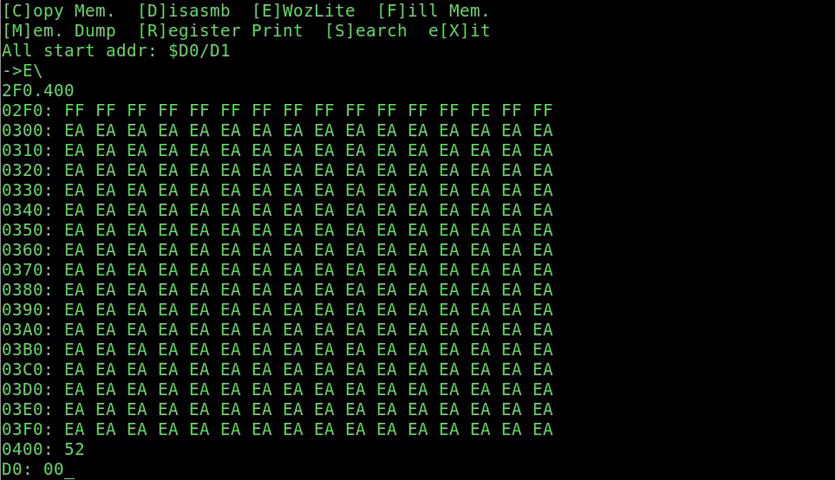
pyautogui.write('02 FF')
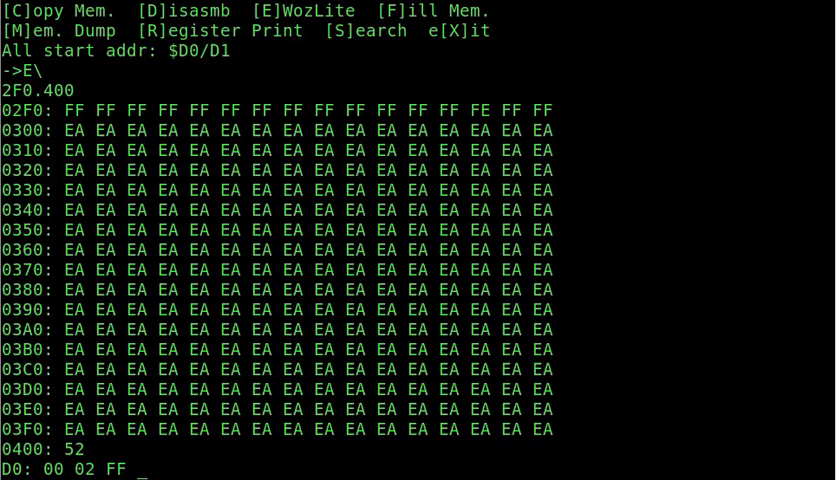
pyautogui.write('13')
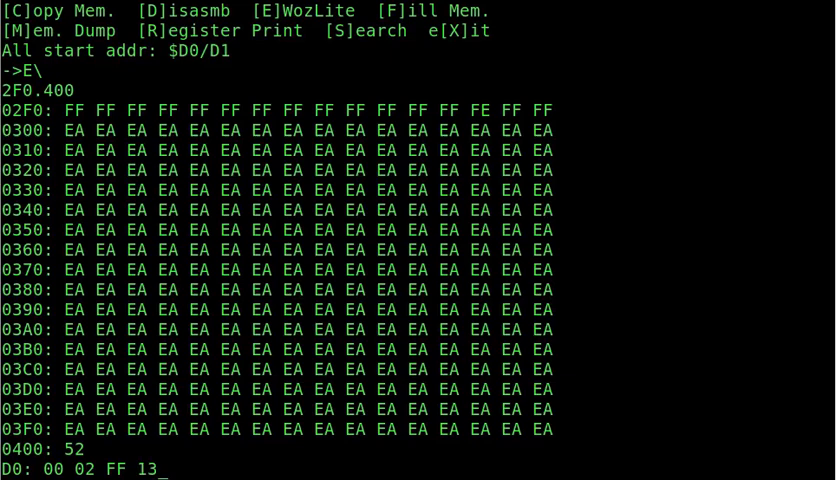
pyautogui.write('03')
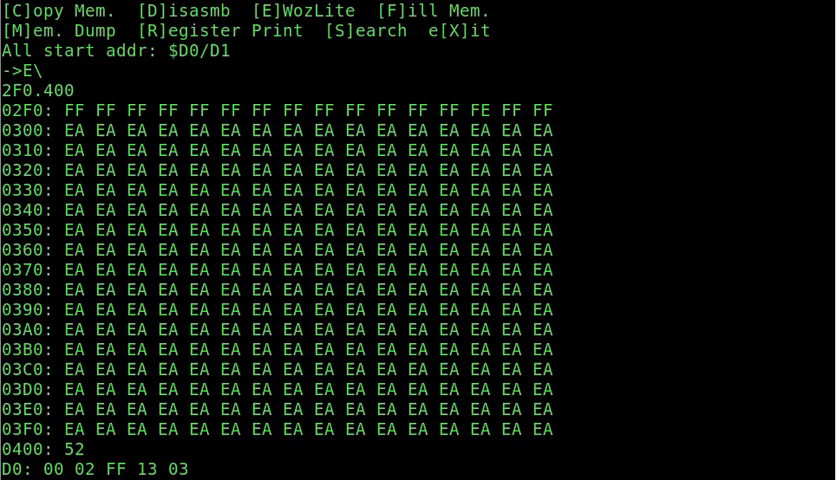
pyautogui.write('20')
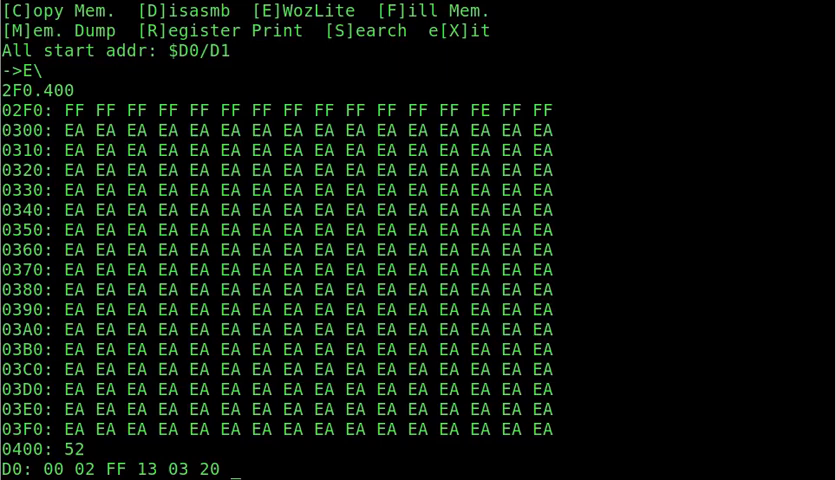
pyautogui.write('A0 1E')
pyautogui.write('B00R')
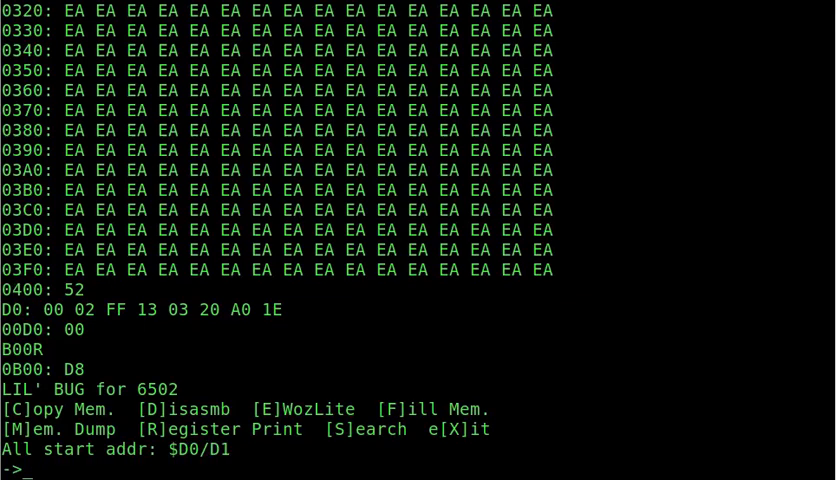
# Step: Run Search to list matching addresses through 13B9, then print registers with R
pyautogui.write('S')
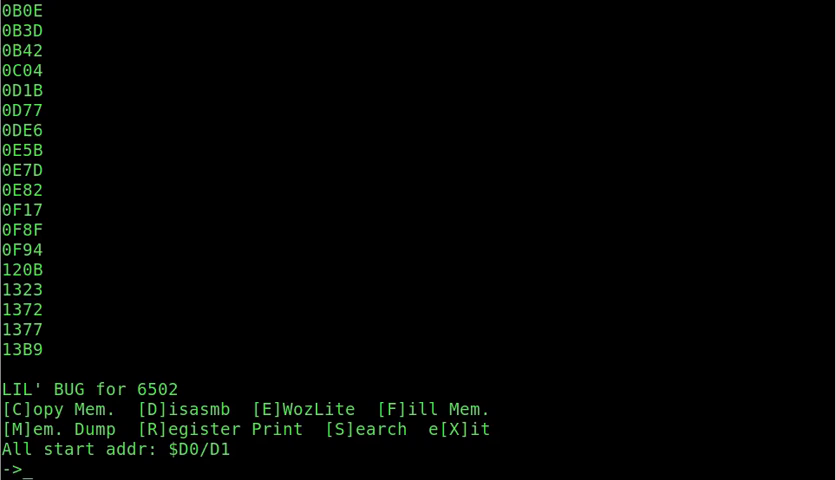
pyautogui.write('R')
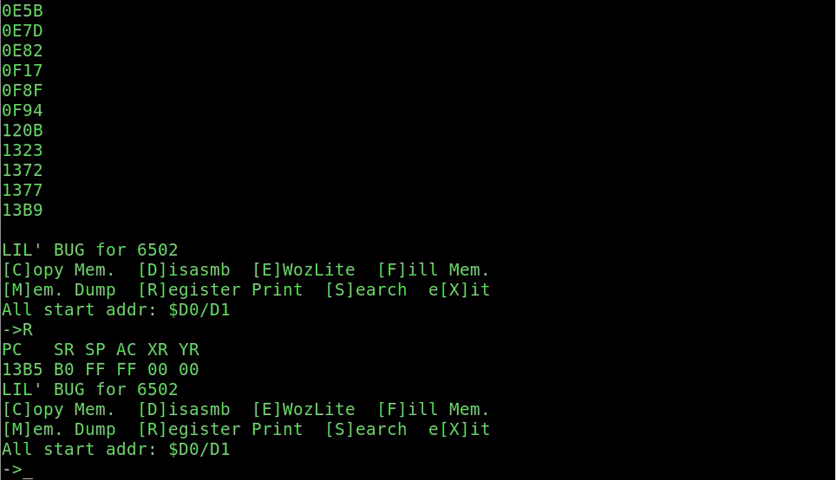
# Step: Enter X at the LIL' BUG prompt, producing an ASCII memory dump from 020B
pyautogui.write('X')
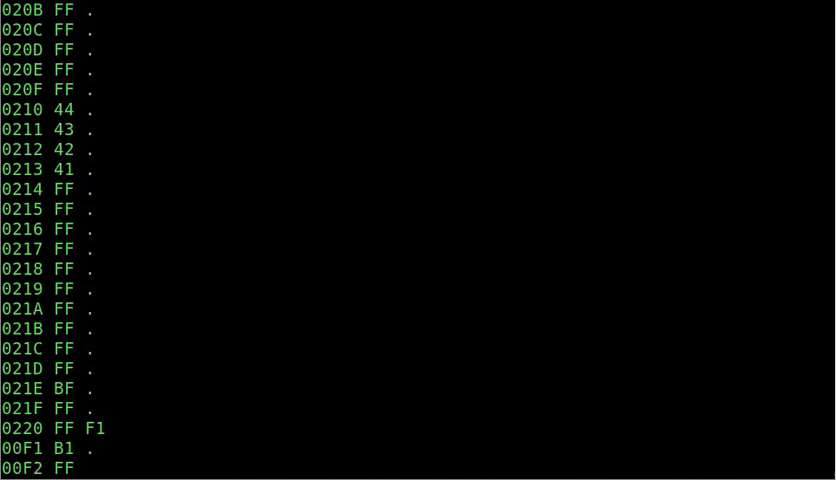
# Step: Exit LIL' BUG and run C'MON Lite from address C00
pyautogui.write('C00')
pyautogui.write('G')
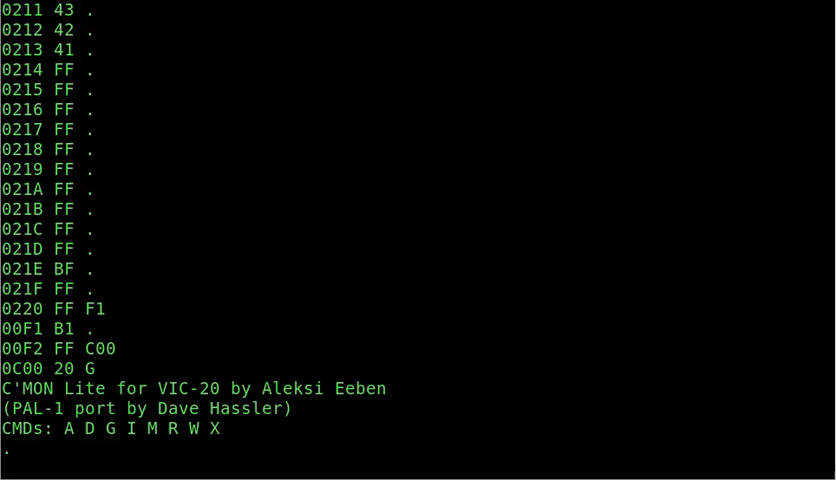
# Step: Assemble LDA #$43, JSR $1EA0 and RTS starting at address 0200
pyautogui.write('A')
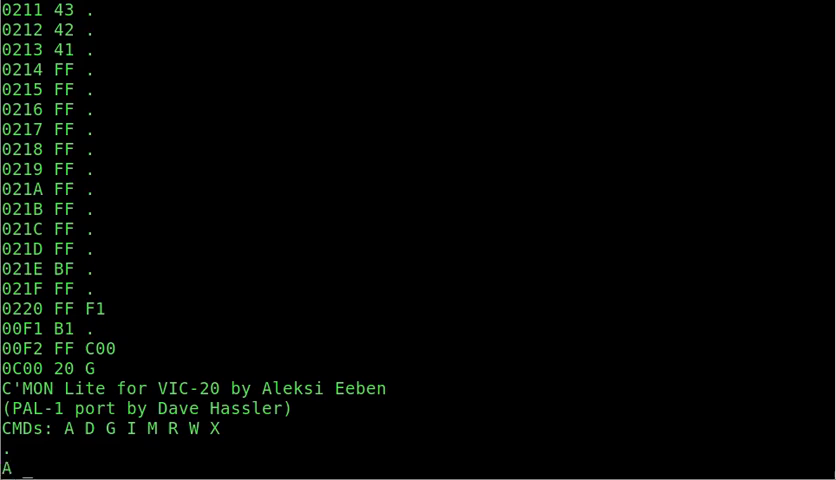
pyautogui.write('0200')
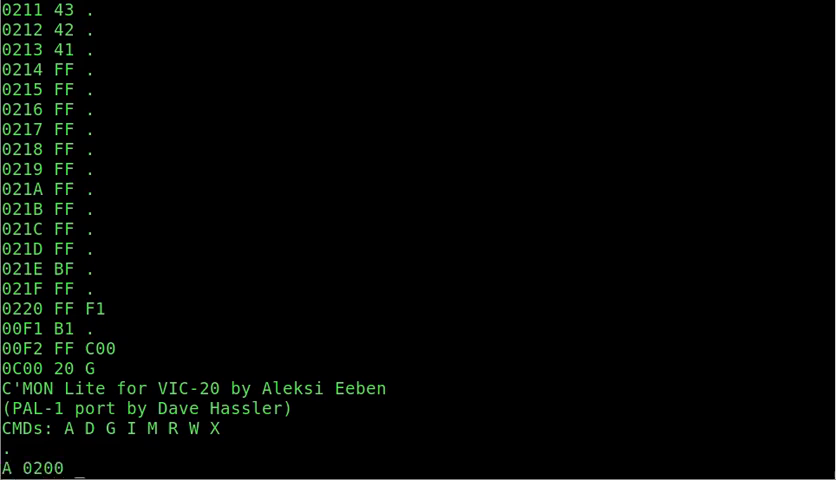
pyautogui.write('LDA #$')
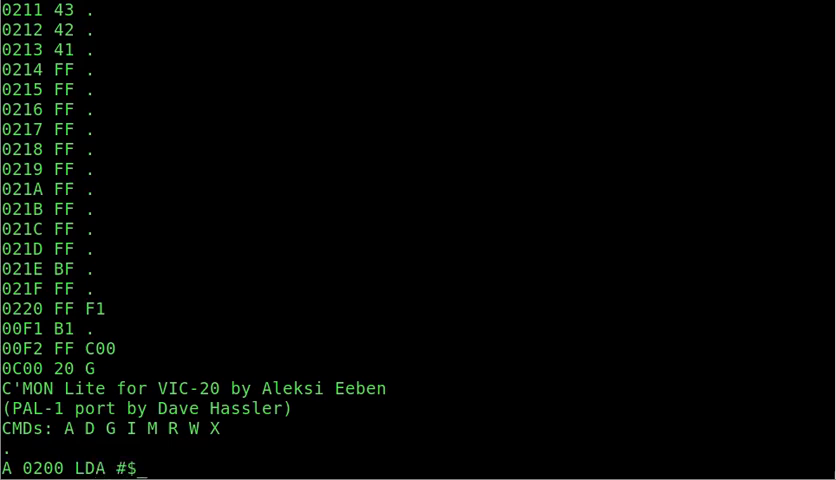
pyautogui.write('43')
pyautogui.write('JSR')
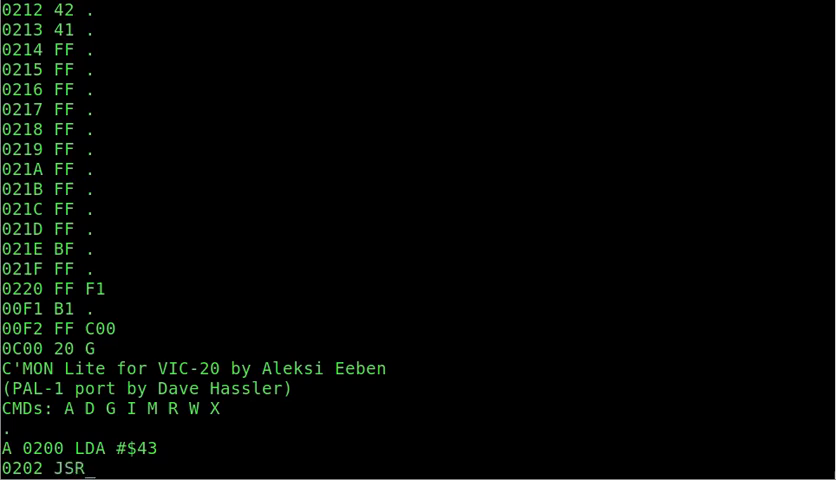
pyautogui.write('$1E')
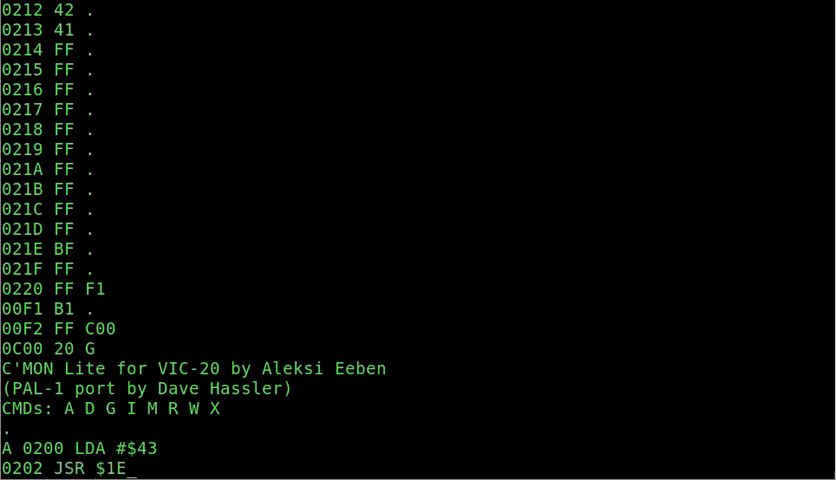
pyautogui.press('Return')
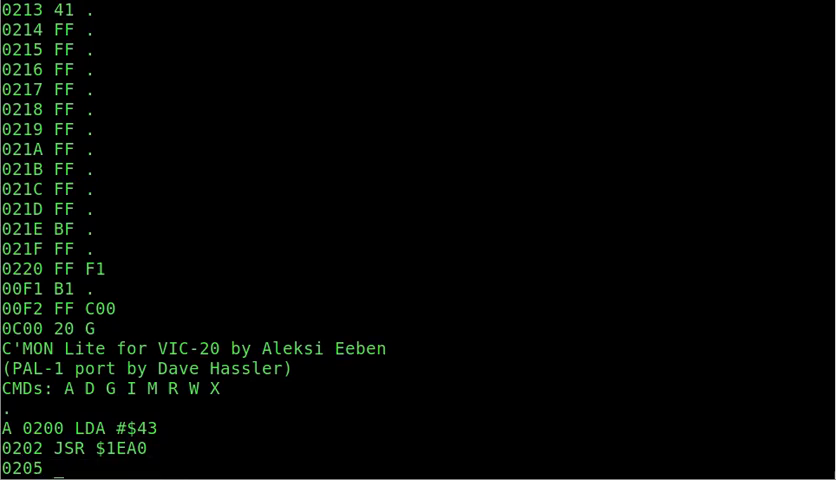
pyautogui.write('RTS')
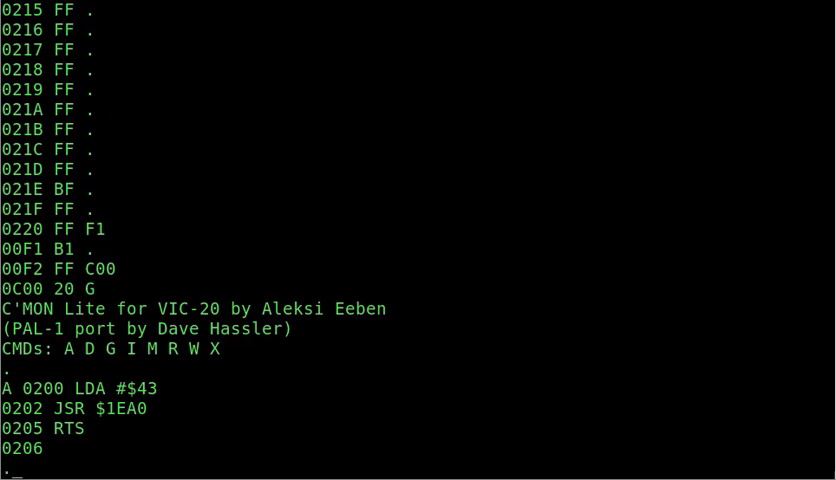
# Step: Disassemble the program at 0200 and run it to print C, then begin a memory dump
pyautogui.write('D 020')
pyautogui.write('G')
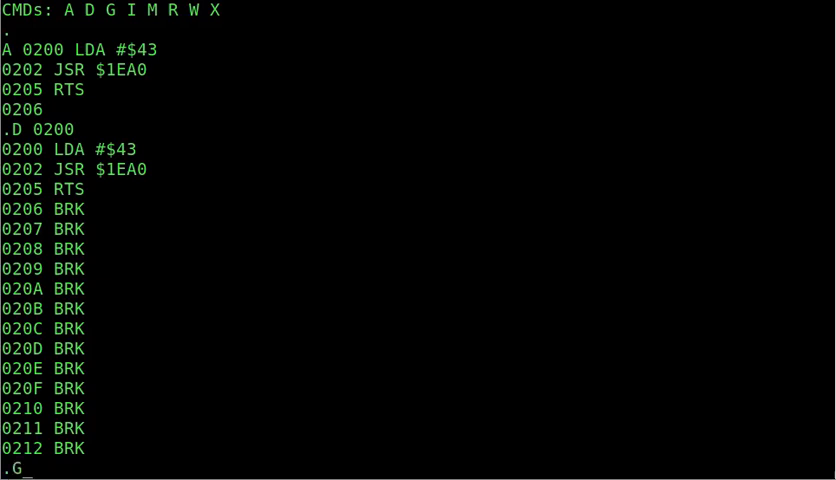
pyautogui.write('0200')
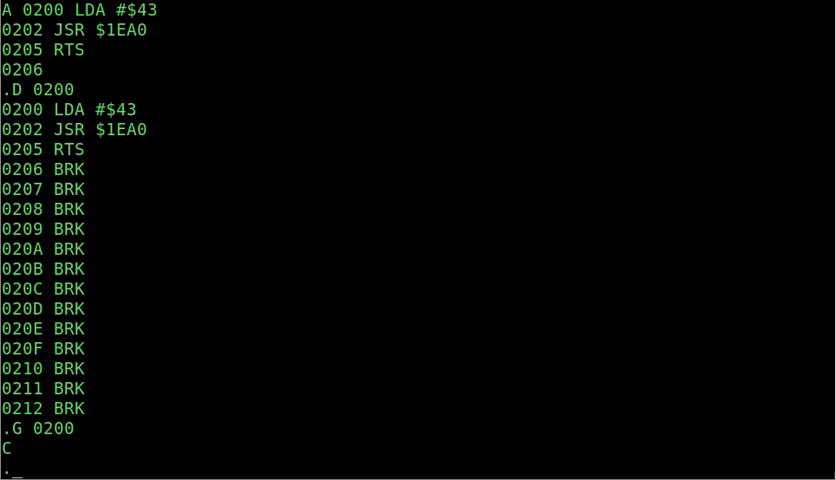
pyautogui.write('M 0200')
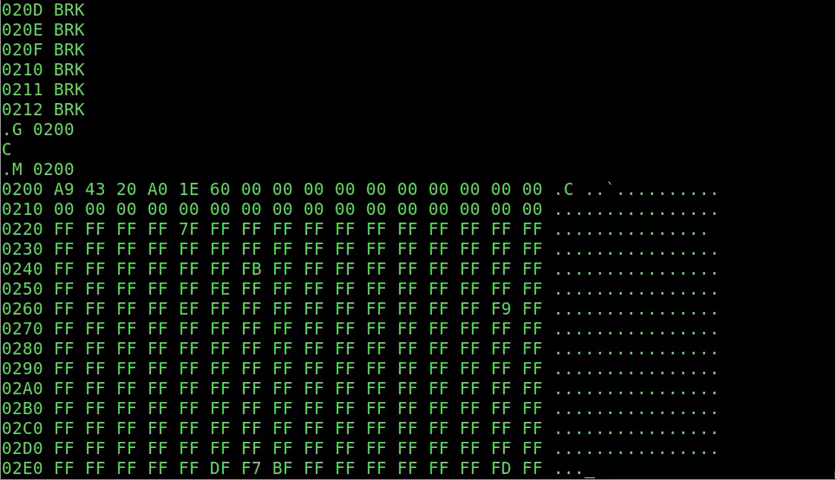
# Step: Show a hex dump from 0200, then an ASCII-only listing from 0200
pyautogui.press('Return')
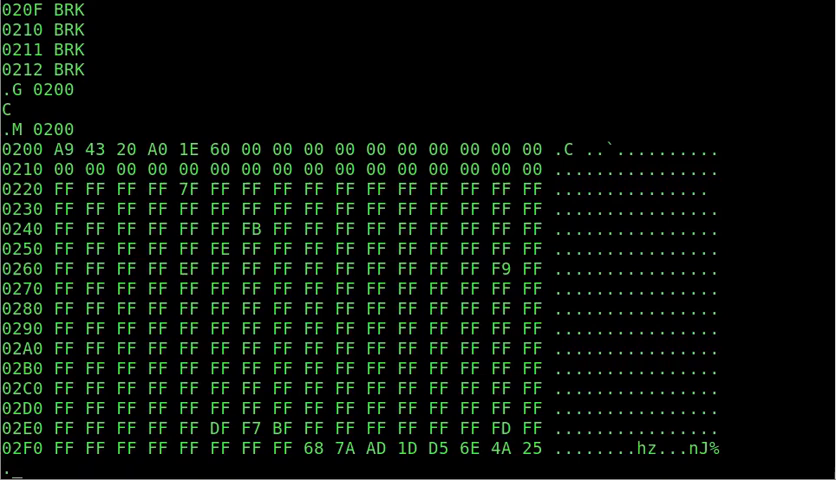
pyautogui.write('I 020')
pyautogui.write('W')
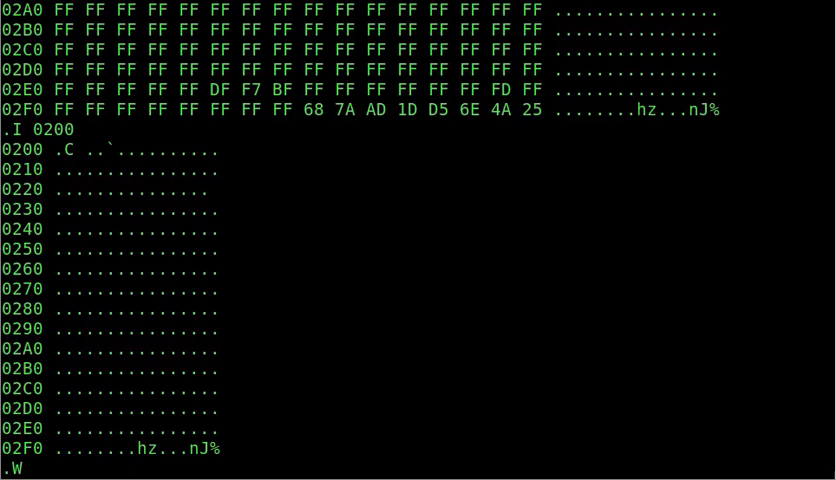
pyautogui.write('0210')
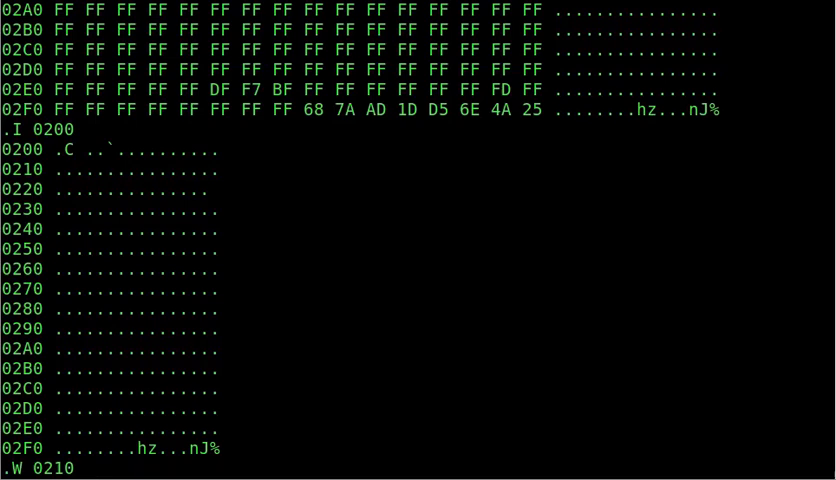
pyautogui.write('44 43')
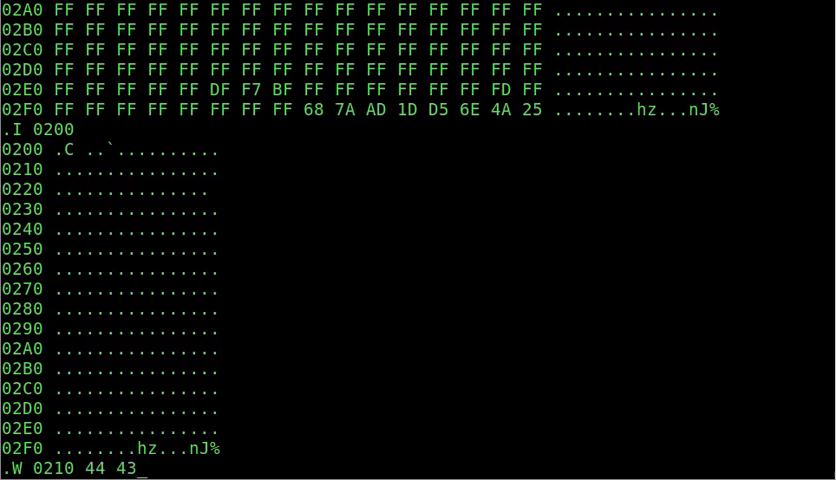
pyautogui.write('42 41')
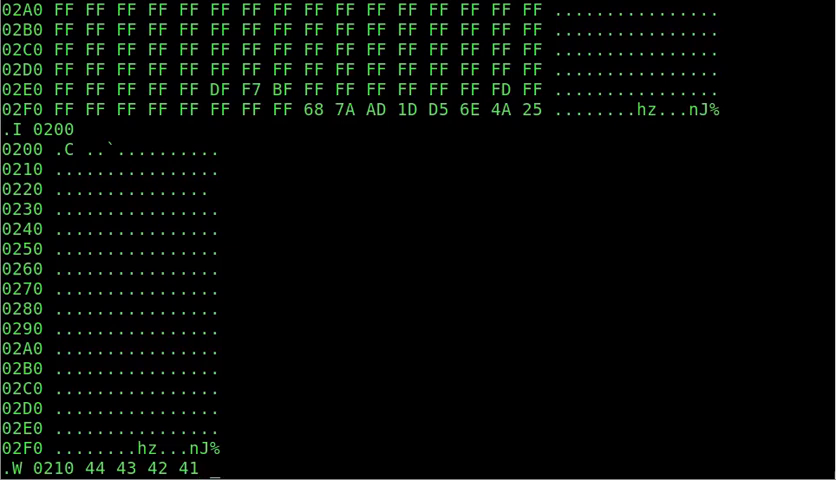
pyautogui.write('37')
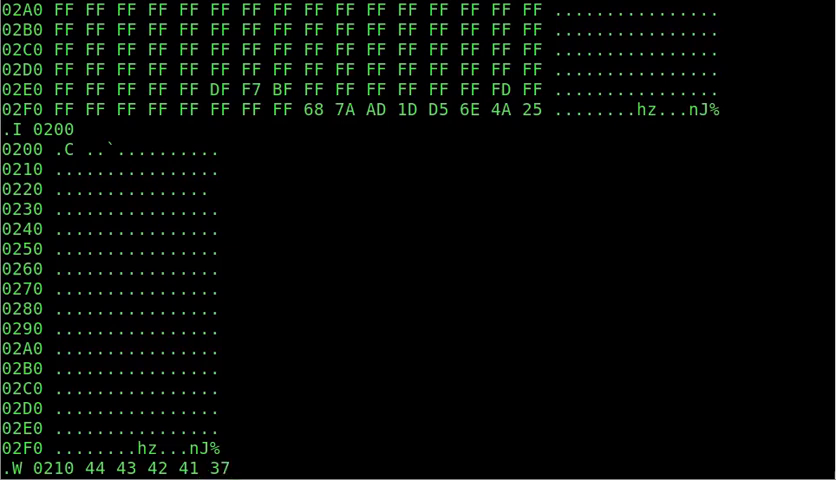
pyautogui.write('33')
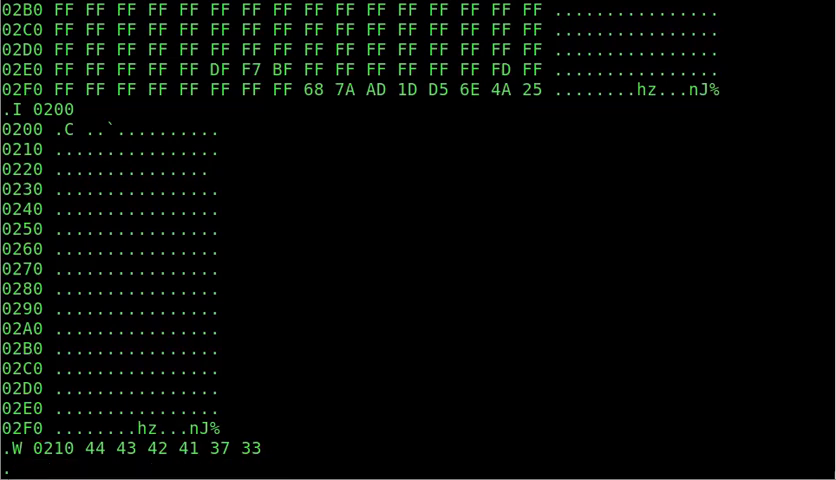
pyautogui.write('.I')
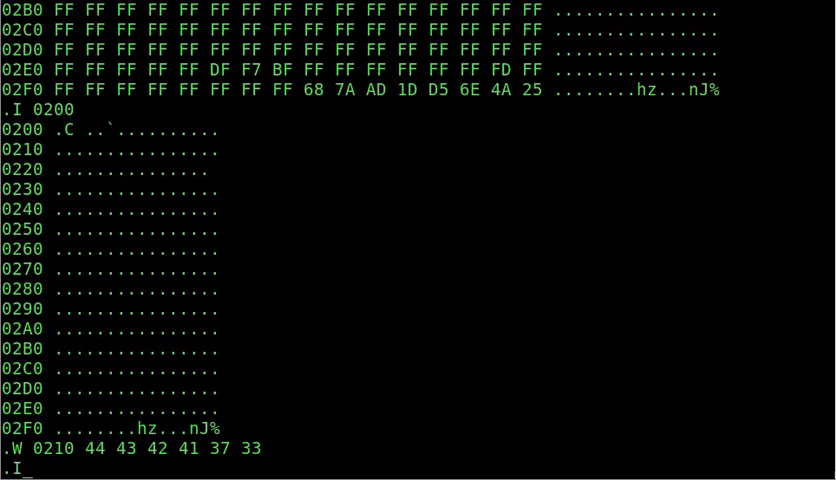